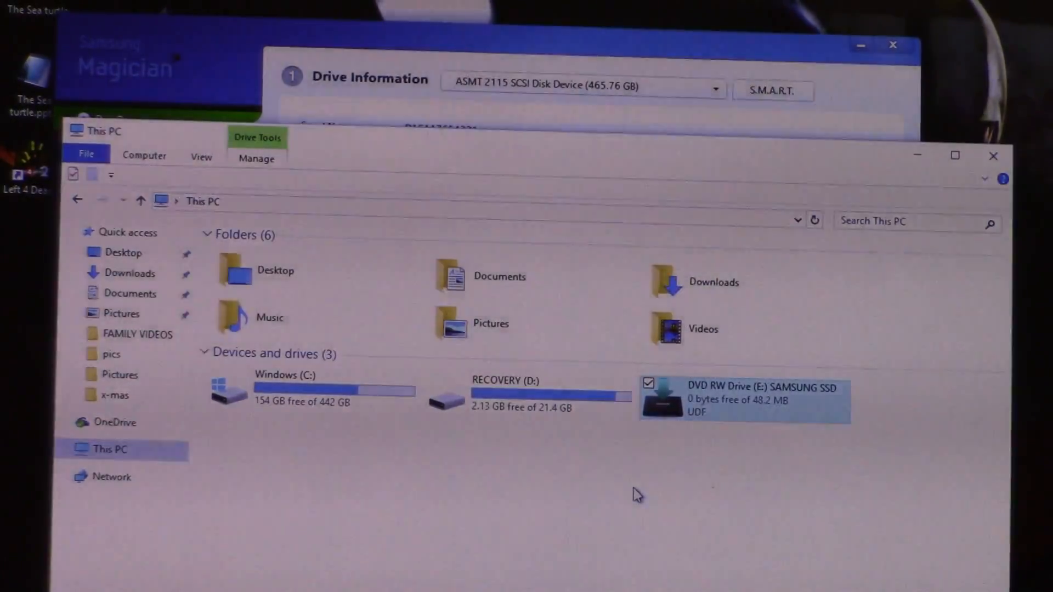
mouse_move(729, 396)
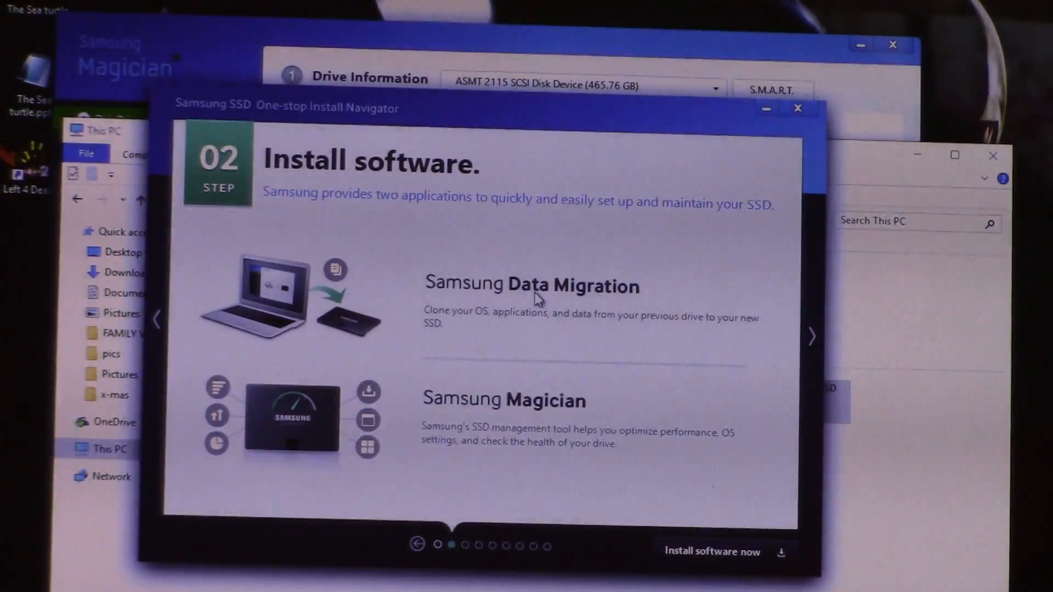
mouse_move(470, 345)
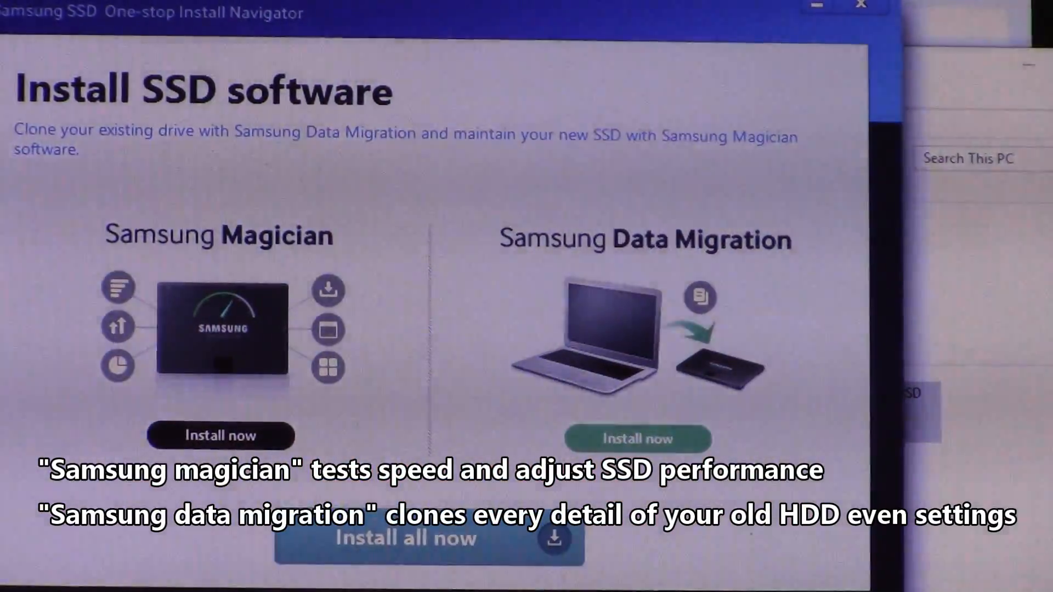
Step: Install Samsung Data Migration, allowing UAC and accepting the license so its desktop shortcut appears
click(637, 439)
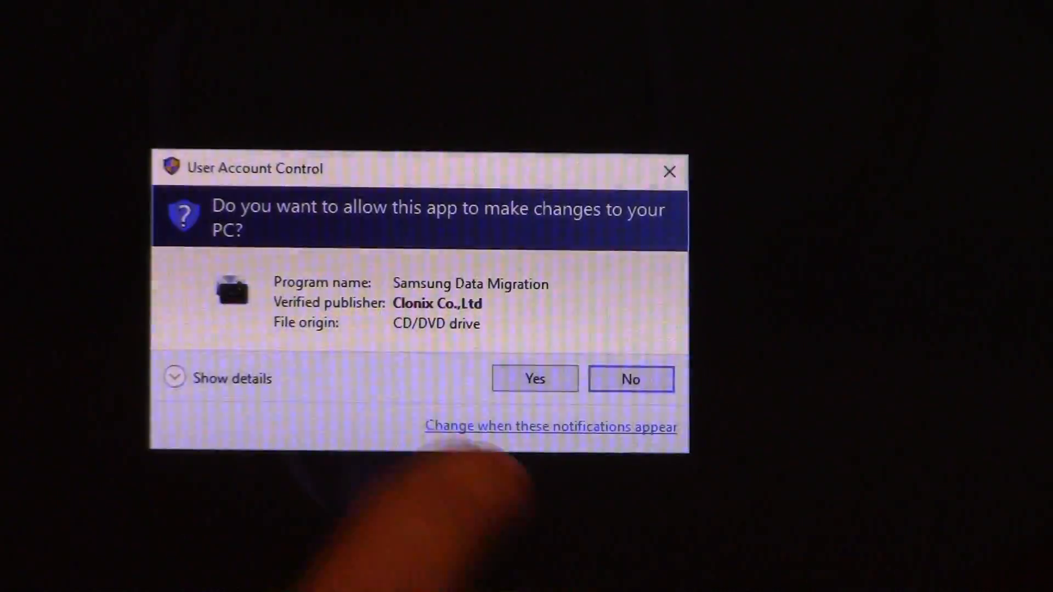
click(534, 378)
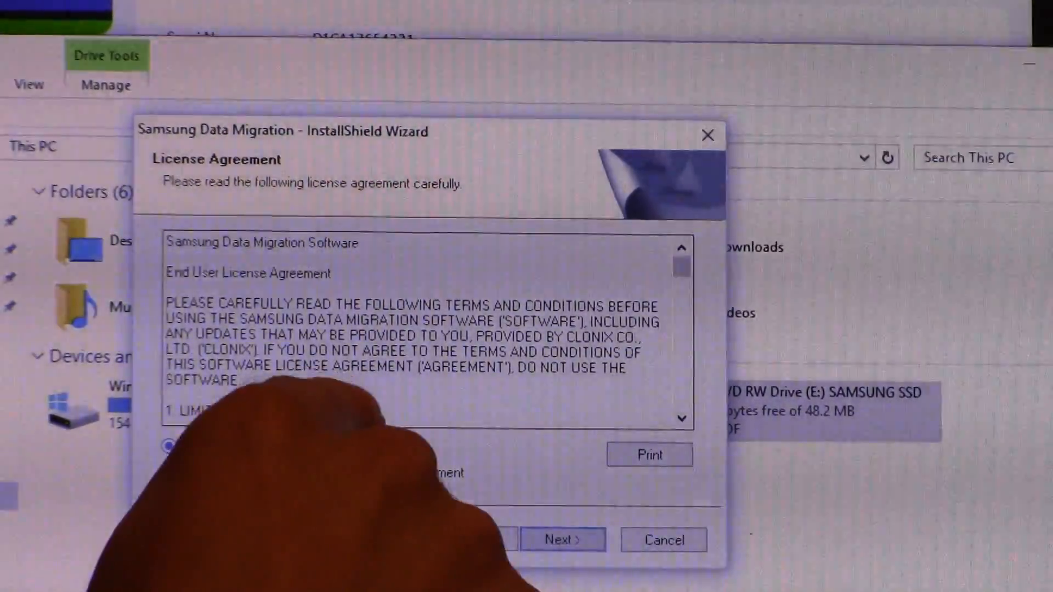
click(561, 540)
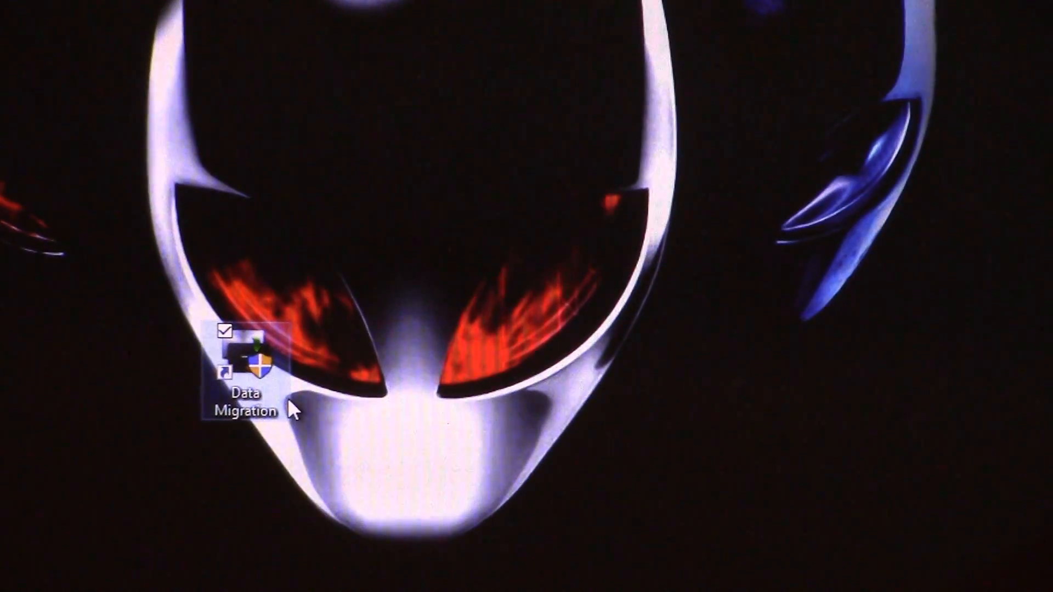
Step: Launch Data Migration from the desktop and update it from 2.7.1.0 to version 3.0.0.49
double_click(248, 363)
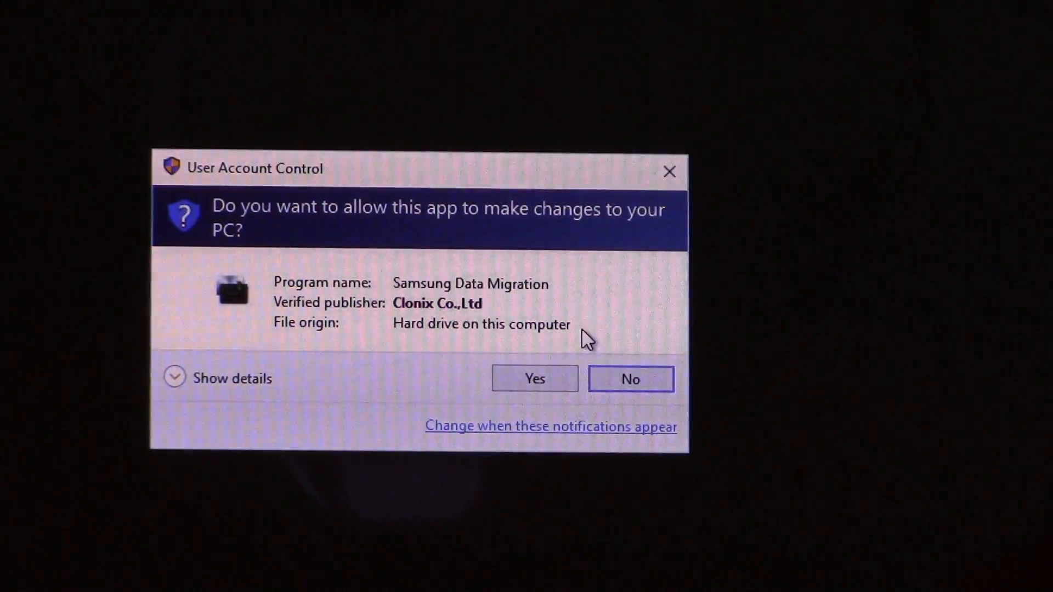
click(534, 378)
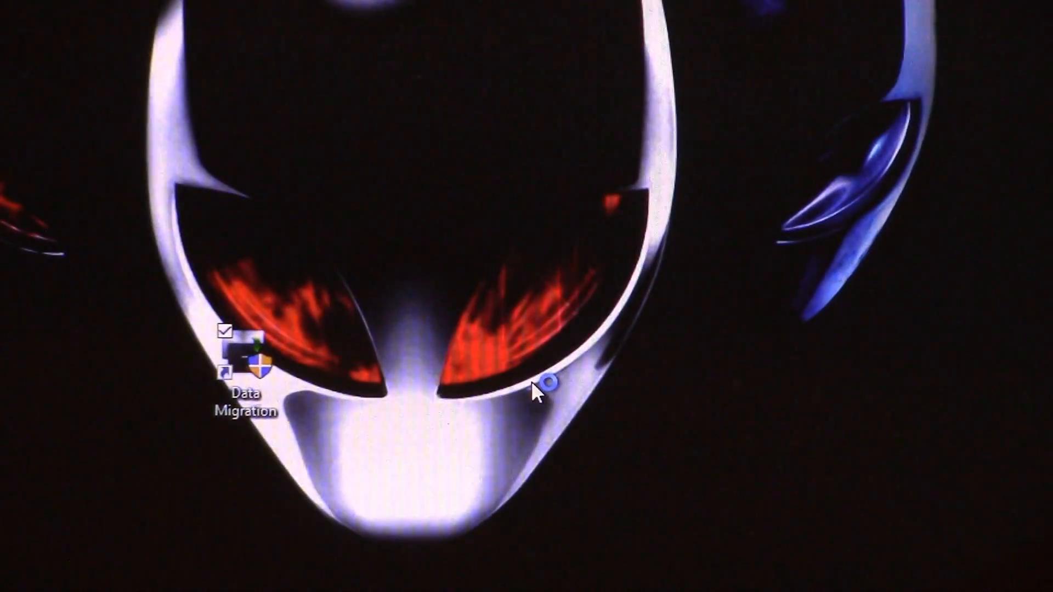
double_click(244, 363)
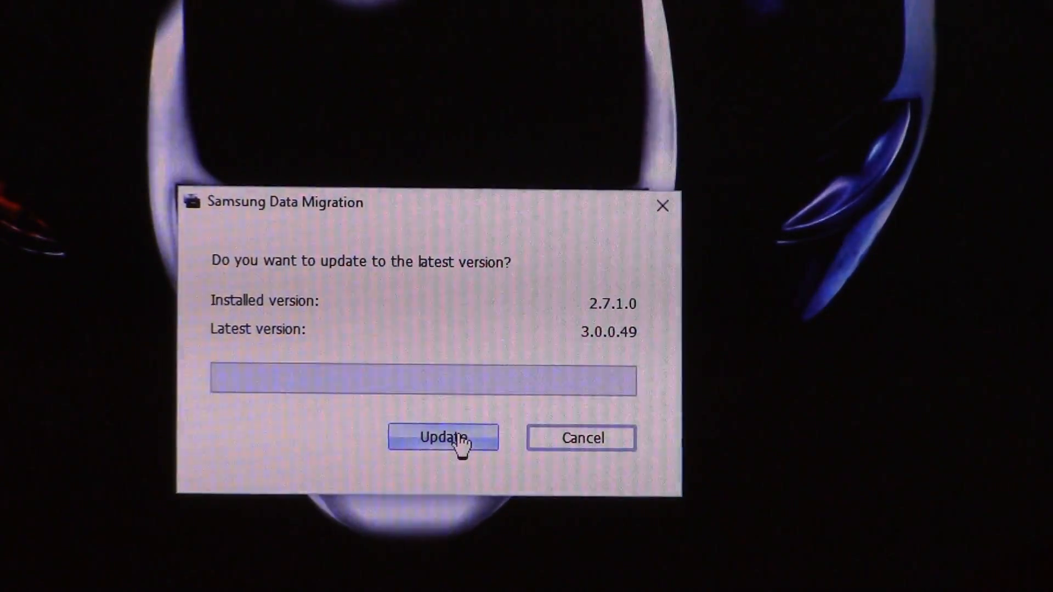
click(442, 438)
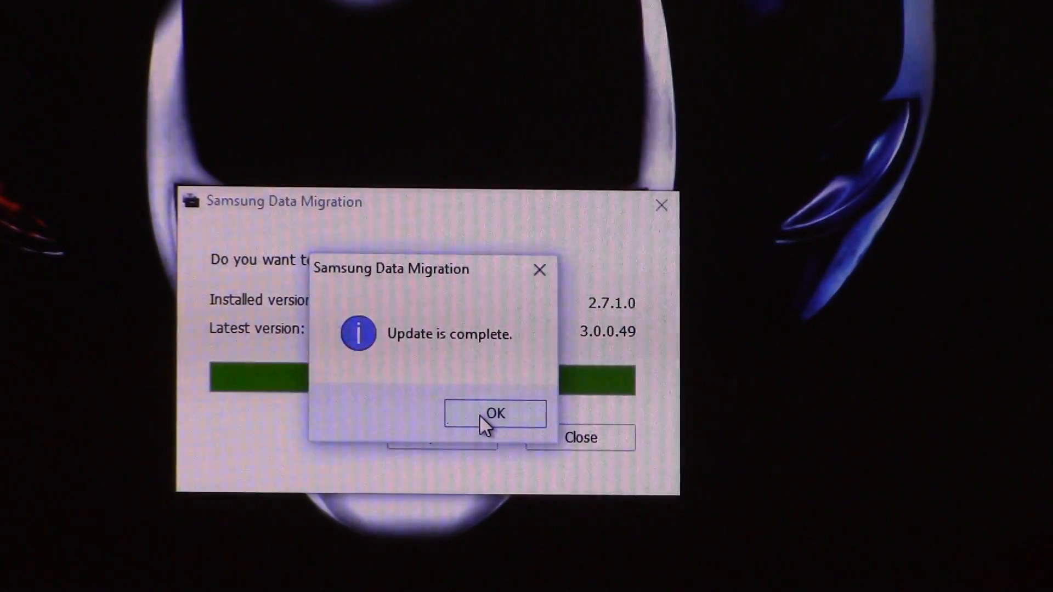
click(495, 414)
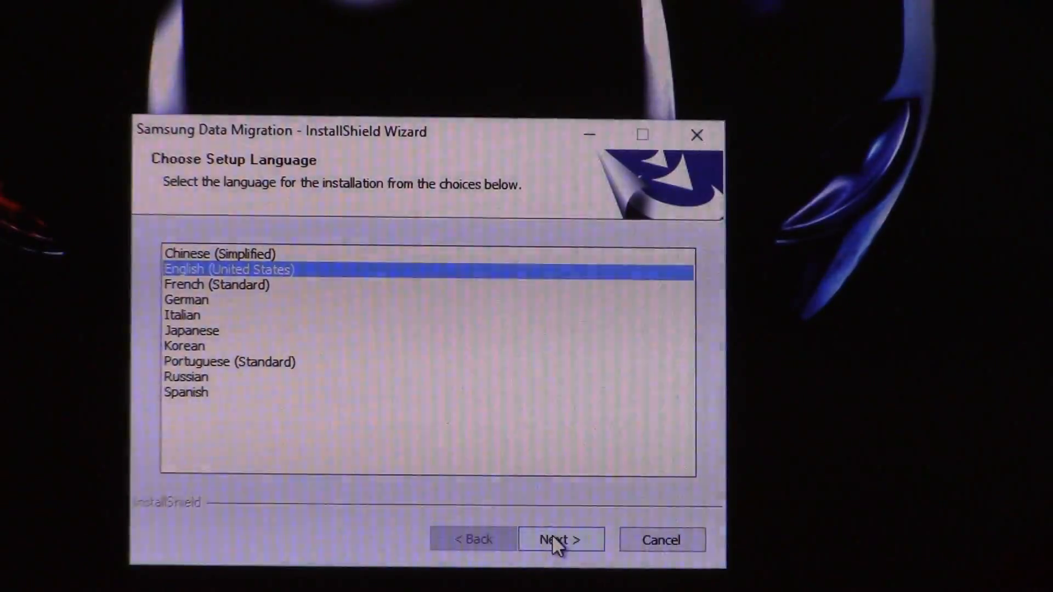
Step: Install version 3.0 with English (United States) setup language and the license accepted
click(561, 538)
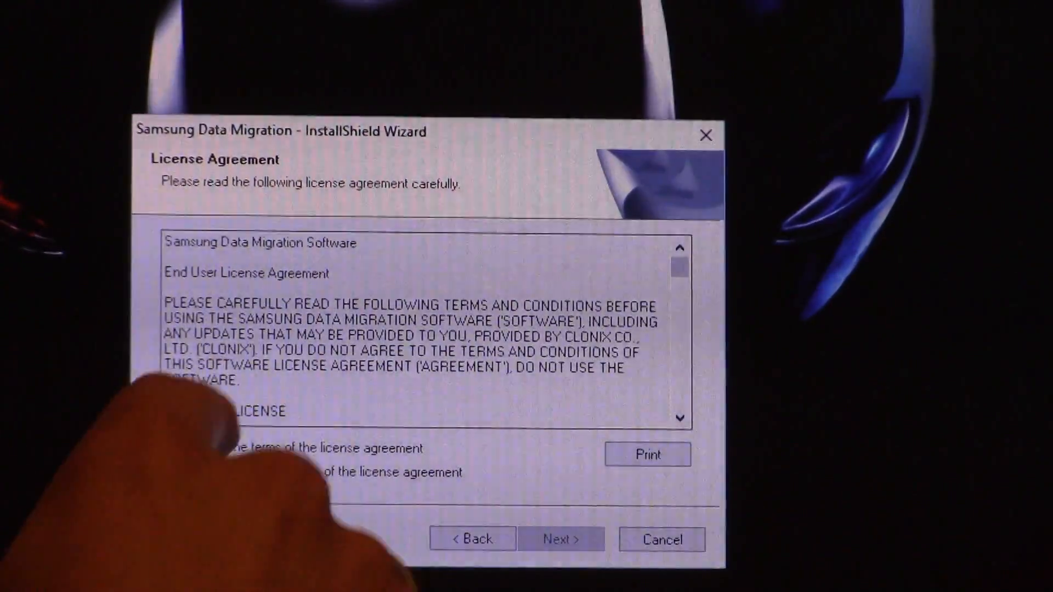
click(561, 539)
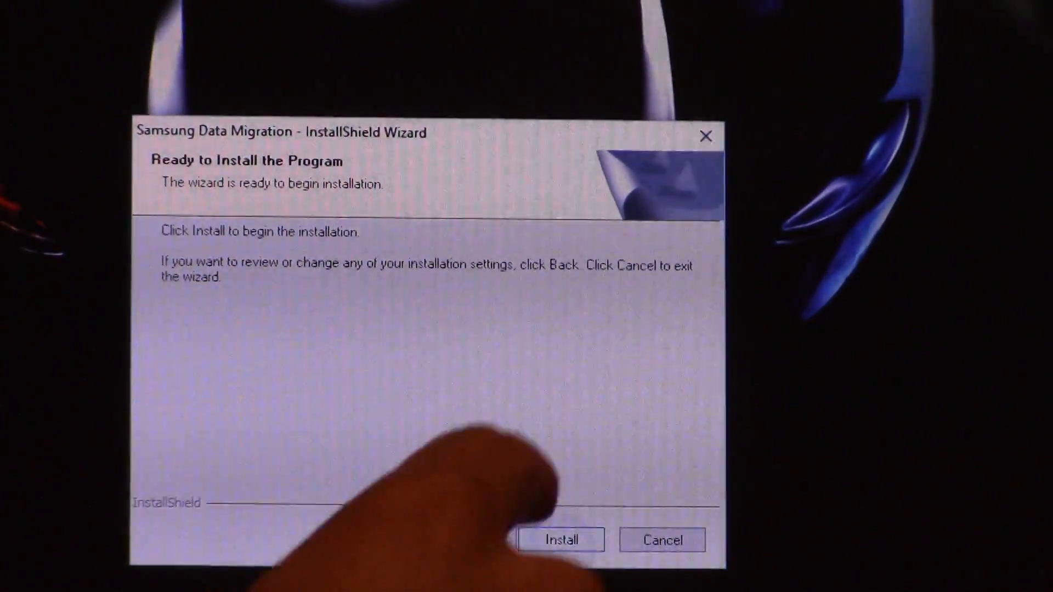
click(560, 540)
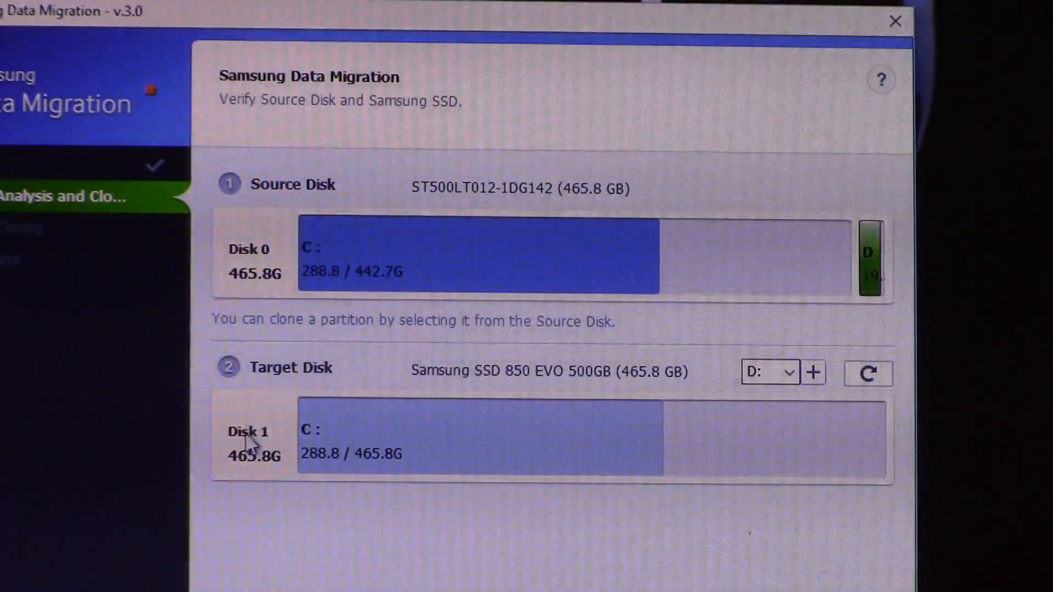
mouse_move(532, 395)
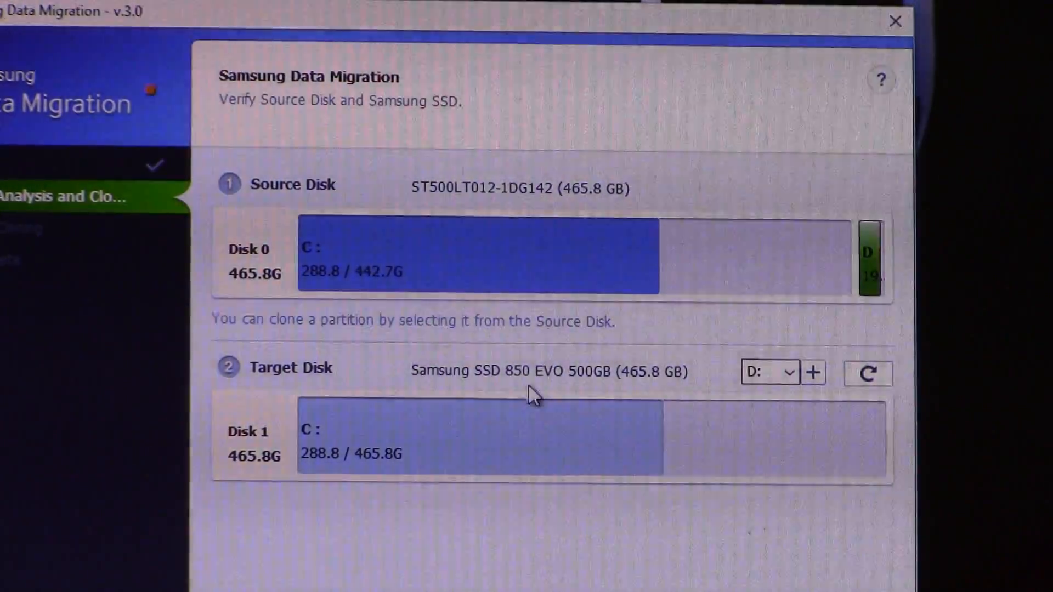
mouse_move(497, 383)
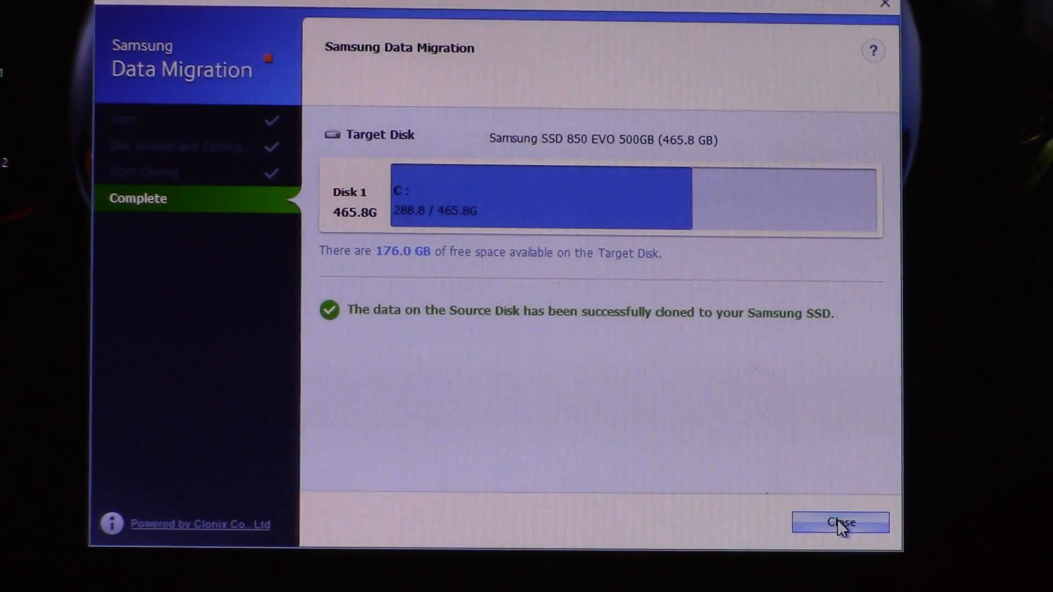
Step: Close the Complete page so the Cloning is complete shutdown prompt appears
click(841, 522)
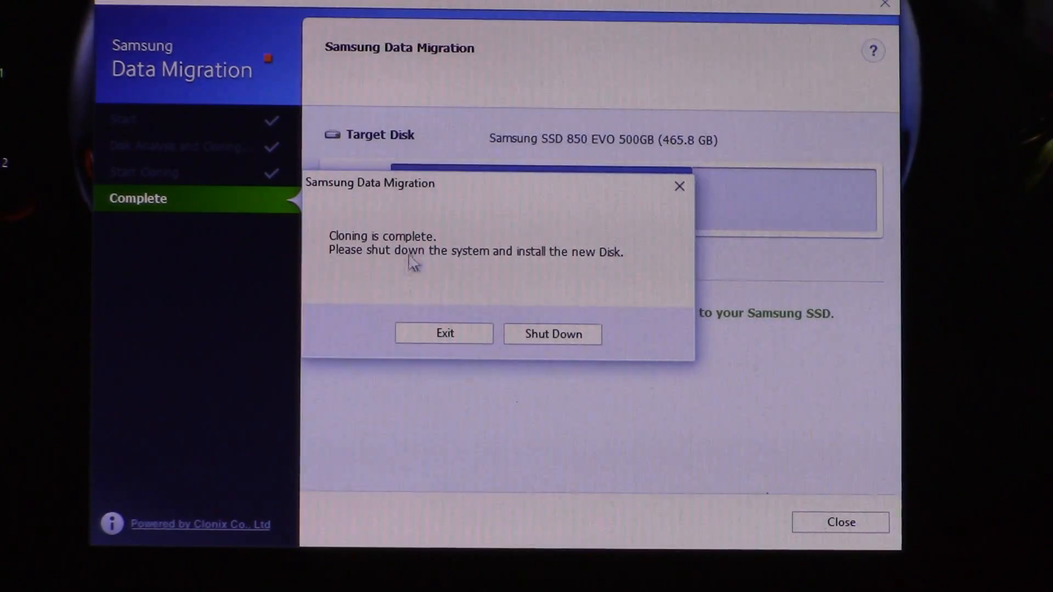
mouse_move(507, 261)
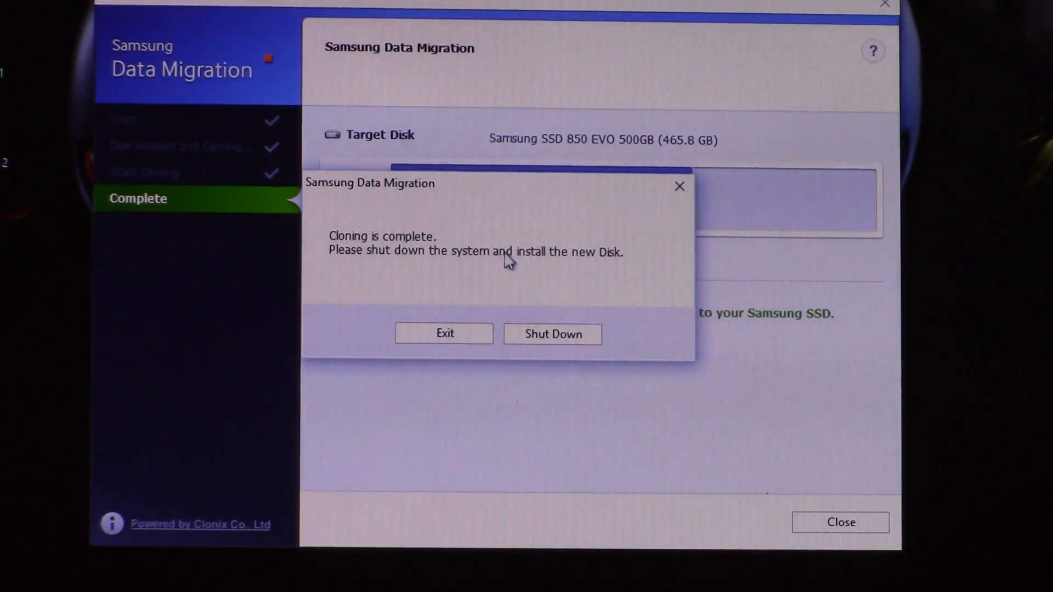
mouse_move(445, 333)
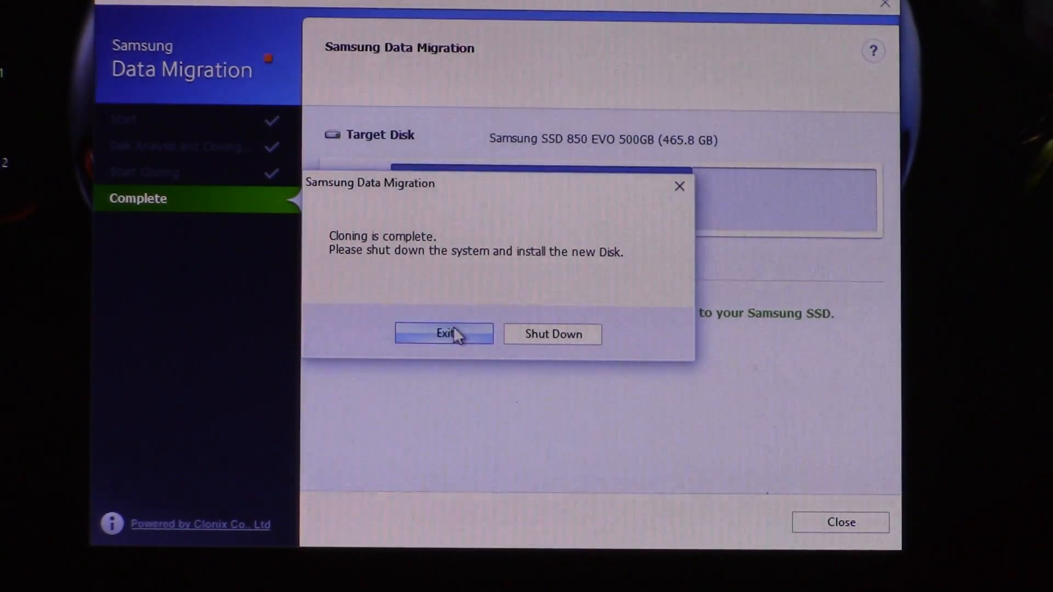